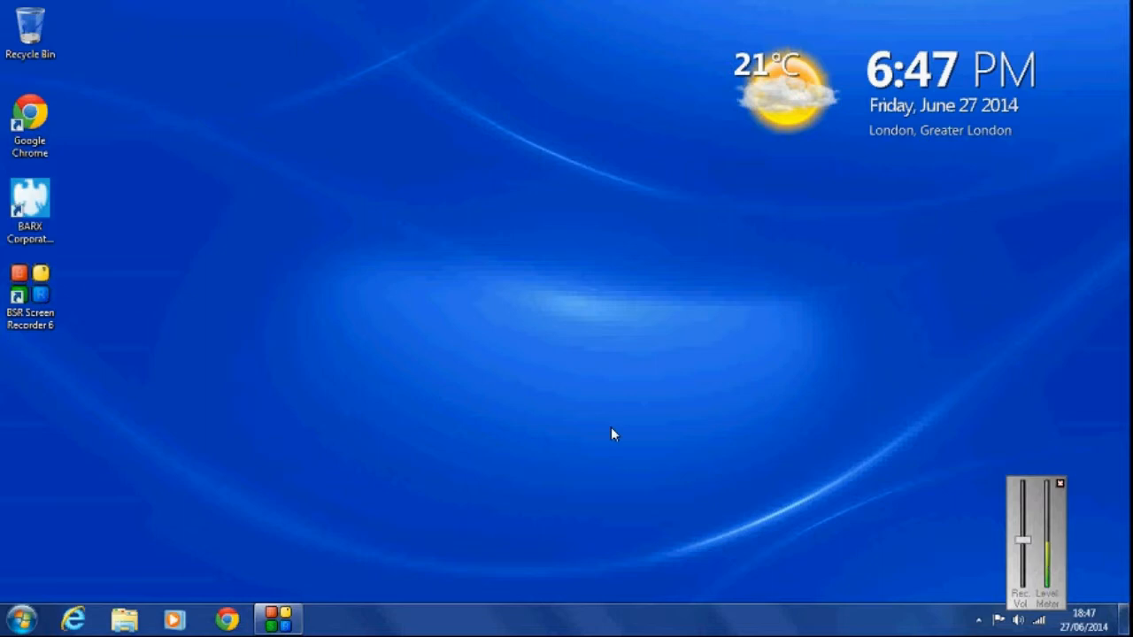
# Bring up the Start menu listing programs and Control Panel
pyautogui.click(20, 620)
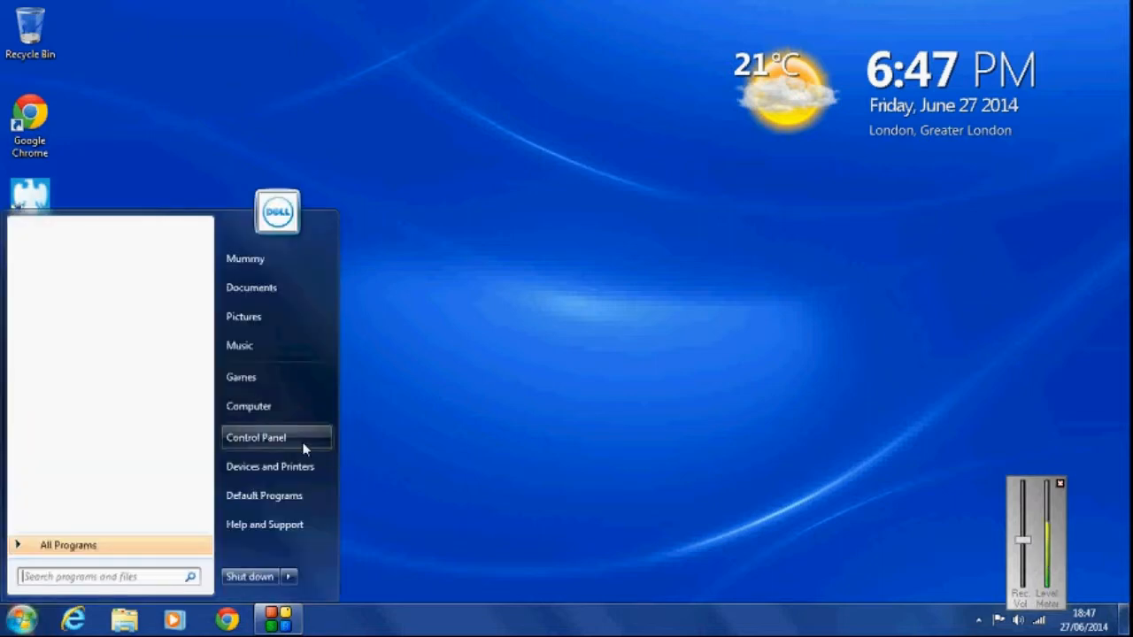
# Reach the Display page in Control Panel by searching 'disp', with the See also links in view
pyautogui.click(255, 437)
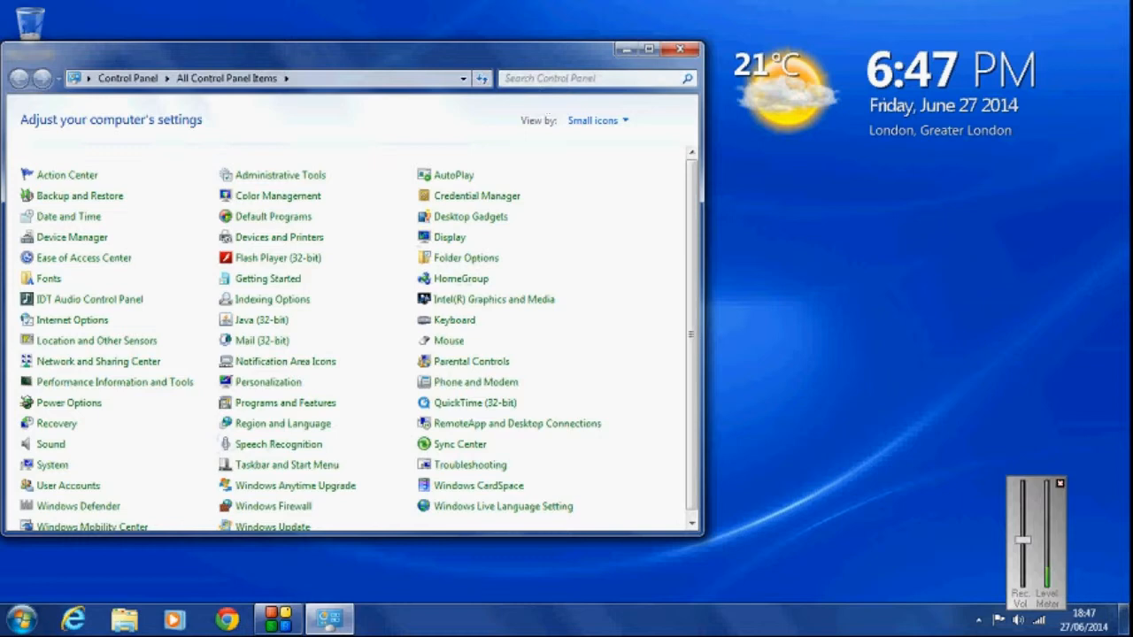
pyautogui.write('disp')
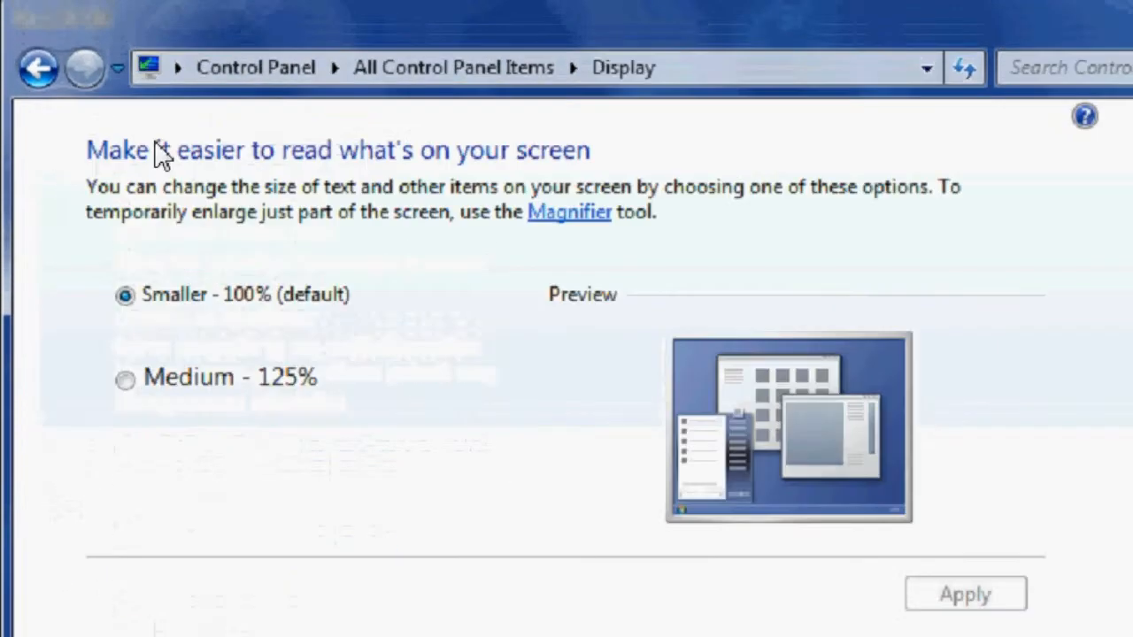
pyautogui.scroll(-3)
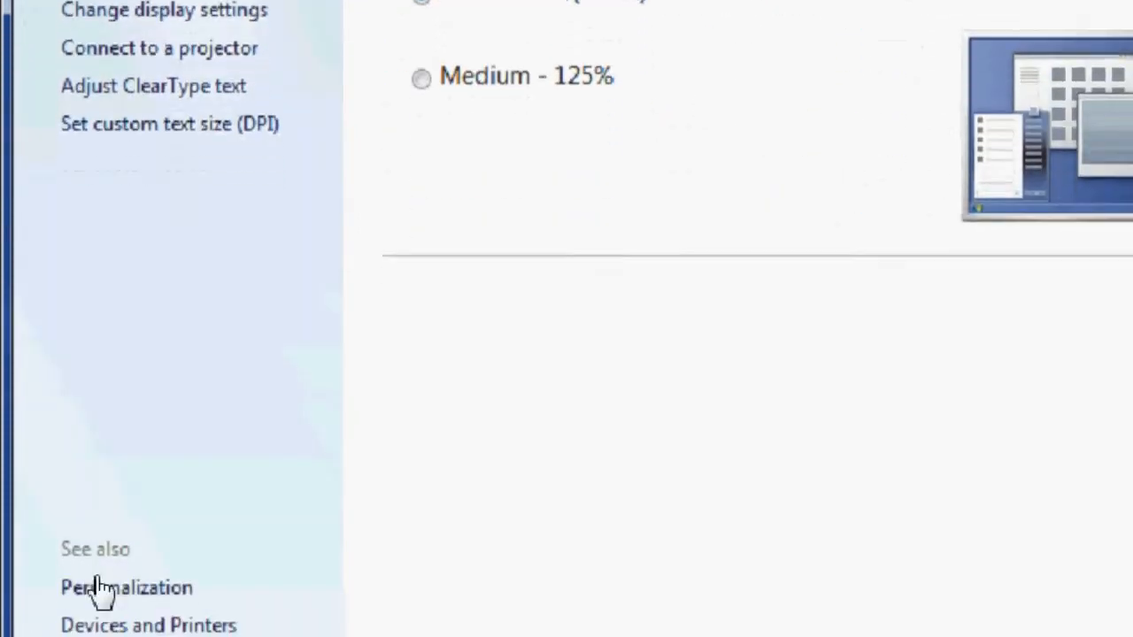
# Go through Personalization to the Desktop Icon Settings dialog via 'Change desktop icons'
pyautogui.click(126, 587)
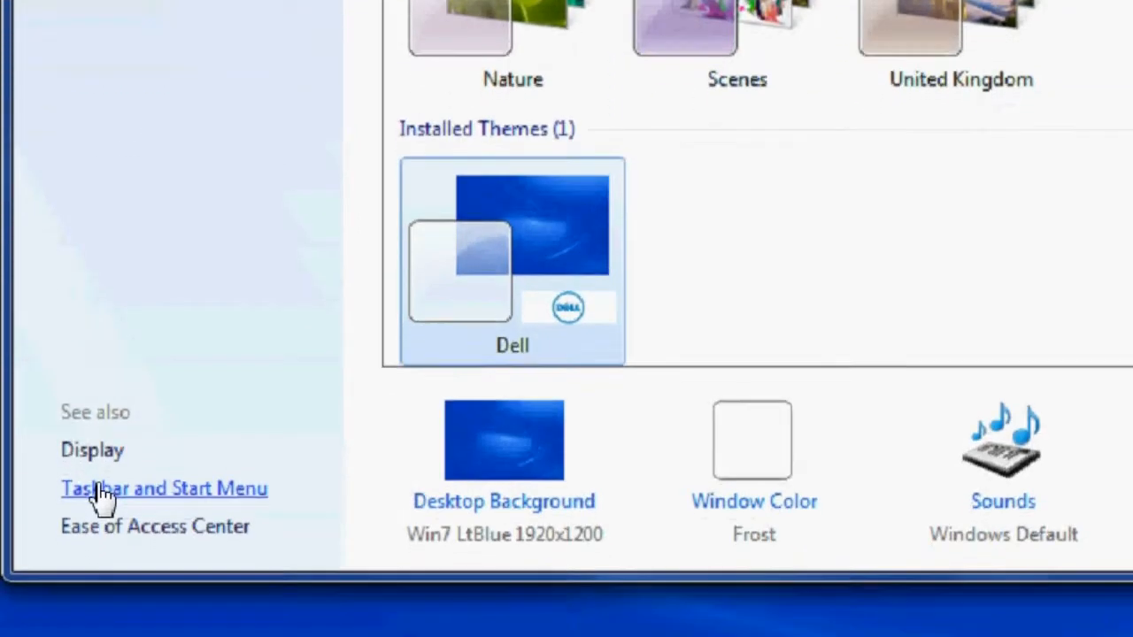
pyautogui.scroll(3)
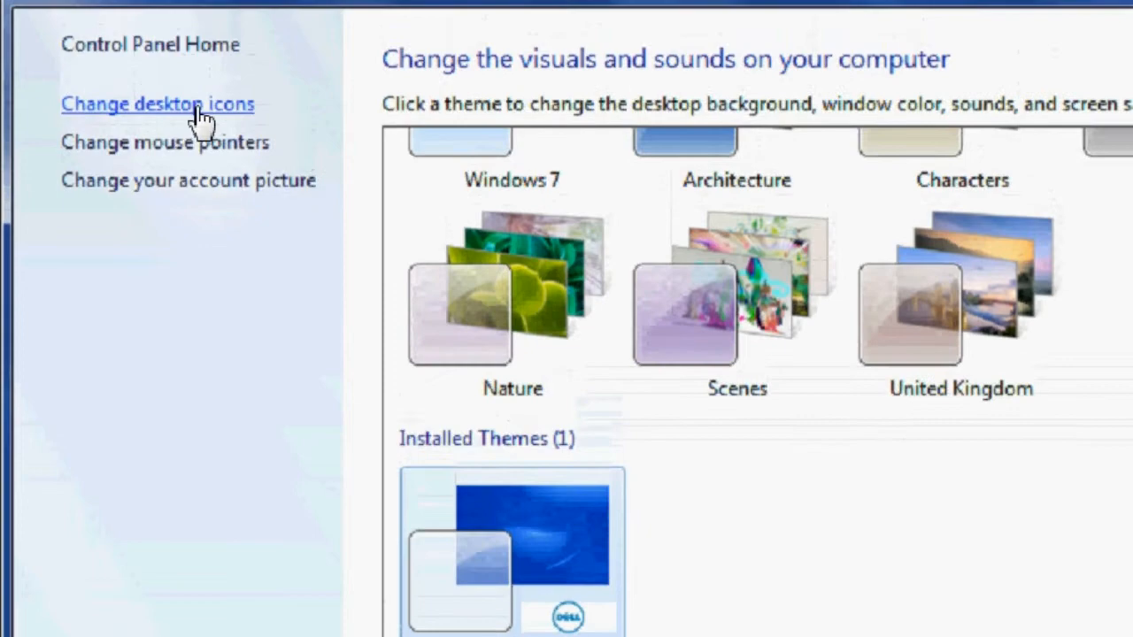
pyautogui.click(155, 103)
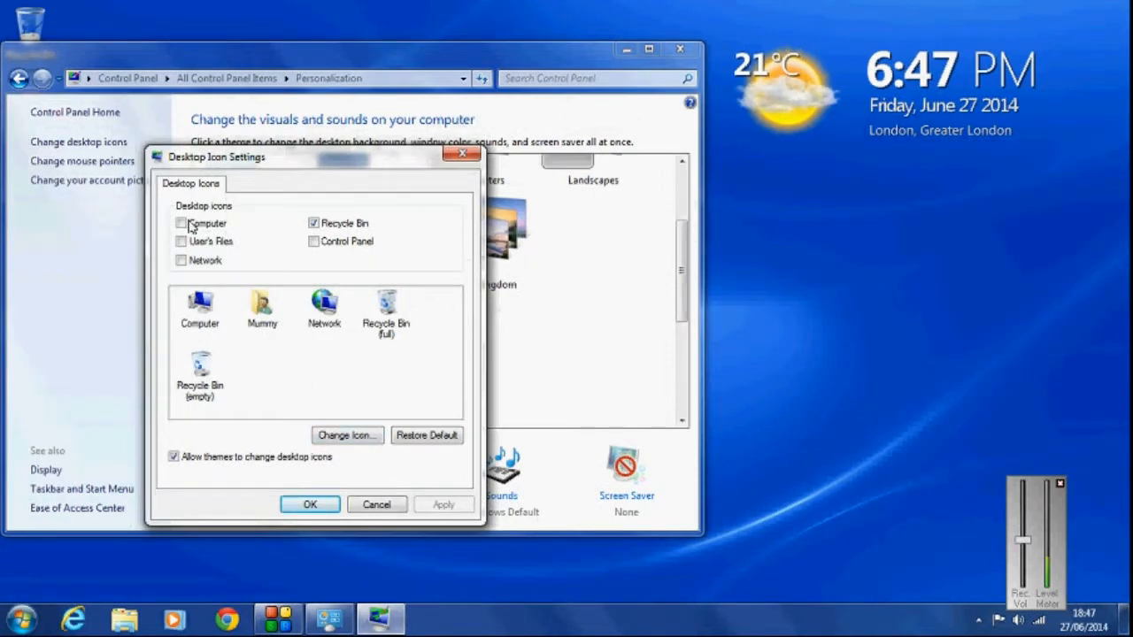
# Toggle the Computer icon on then off, leaving it hidden, and close the Personalization window
pyautogui.click(181, 223)
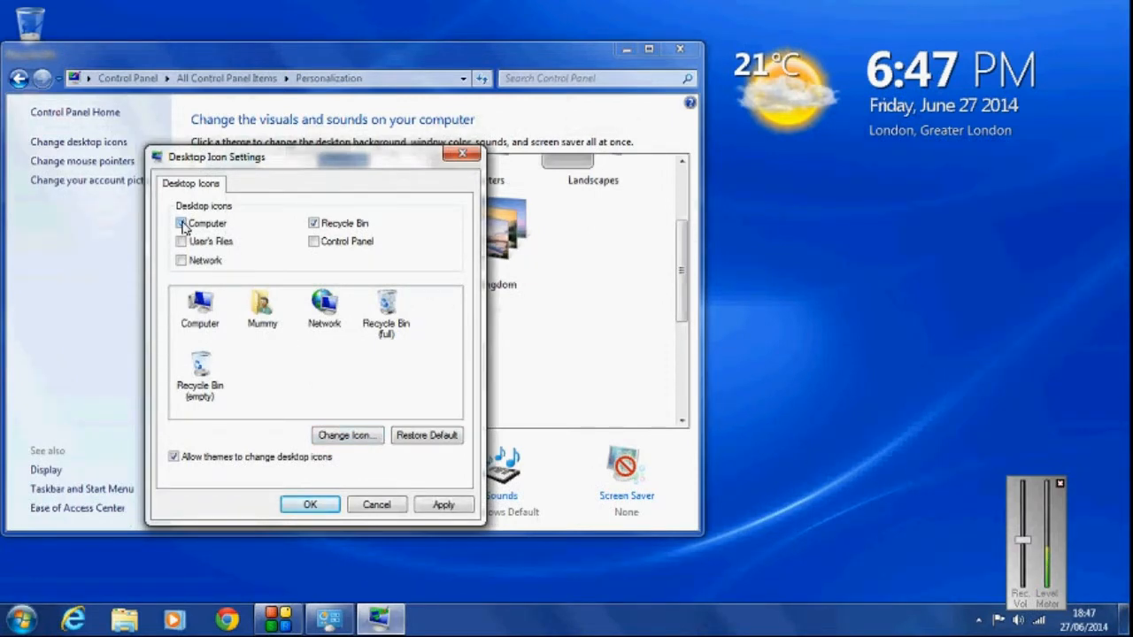
pyautogui.click(181, 223)
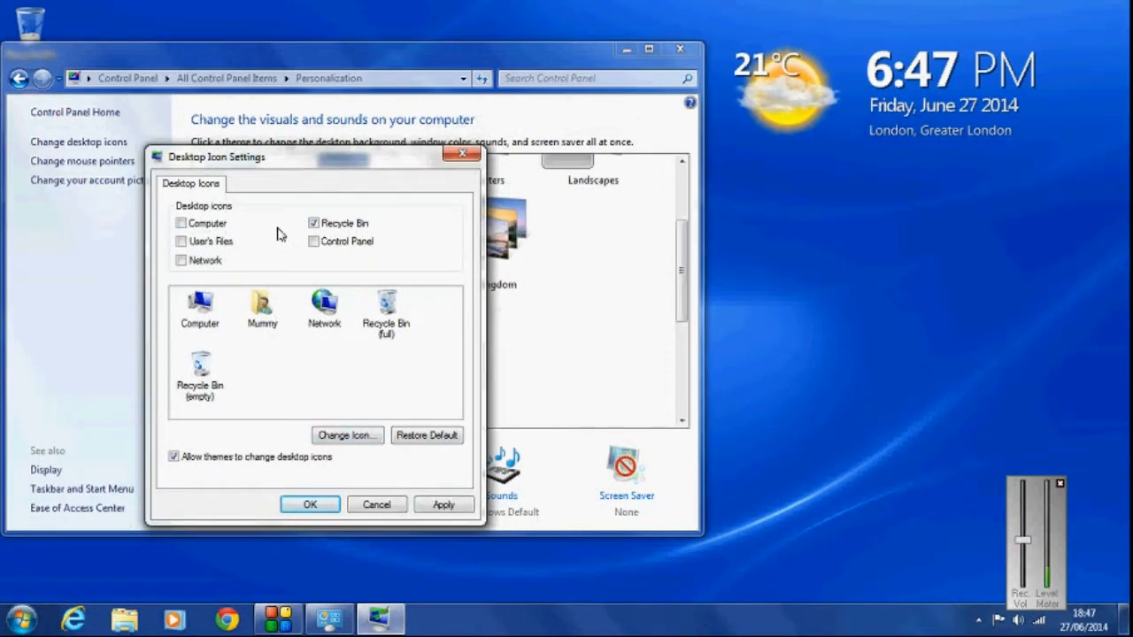
pyautogui.moveTo(223, 276)
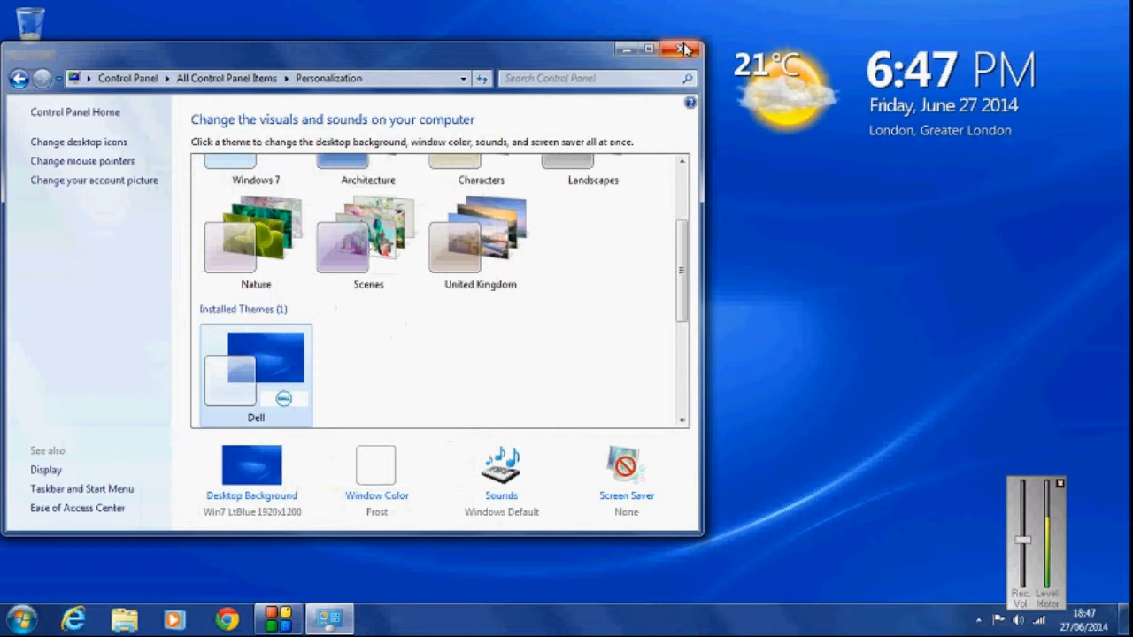
pyautogui.click(684, 49)
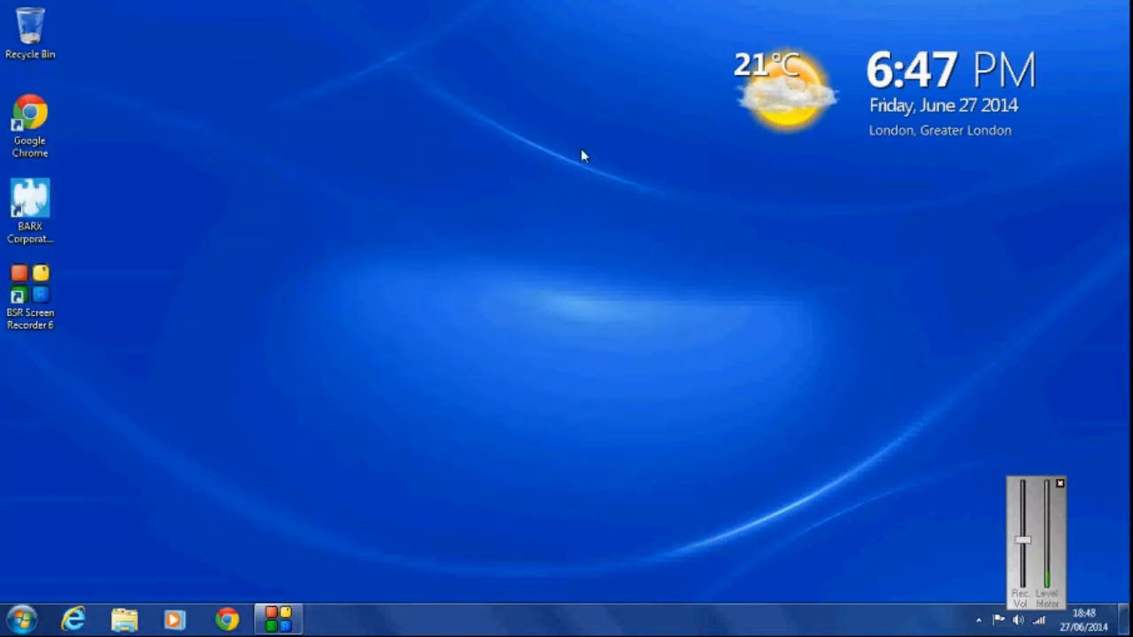